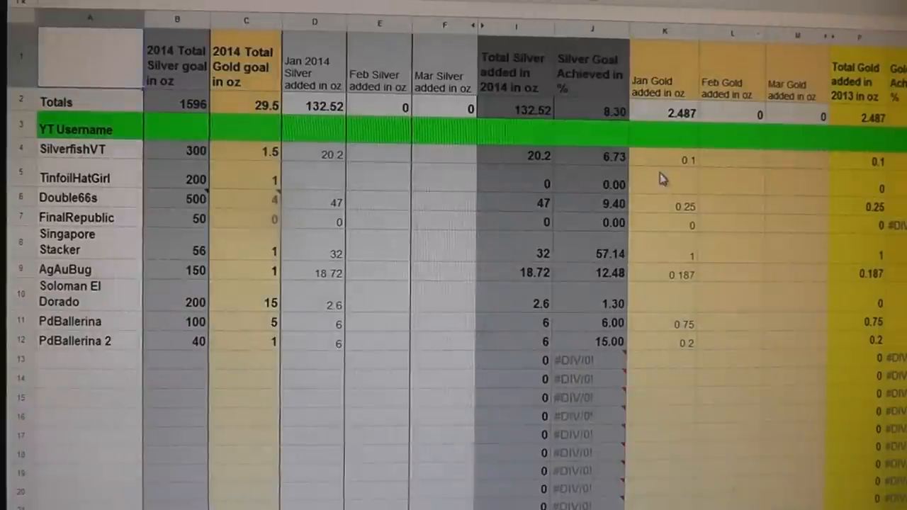
mouse_move(209, 207)
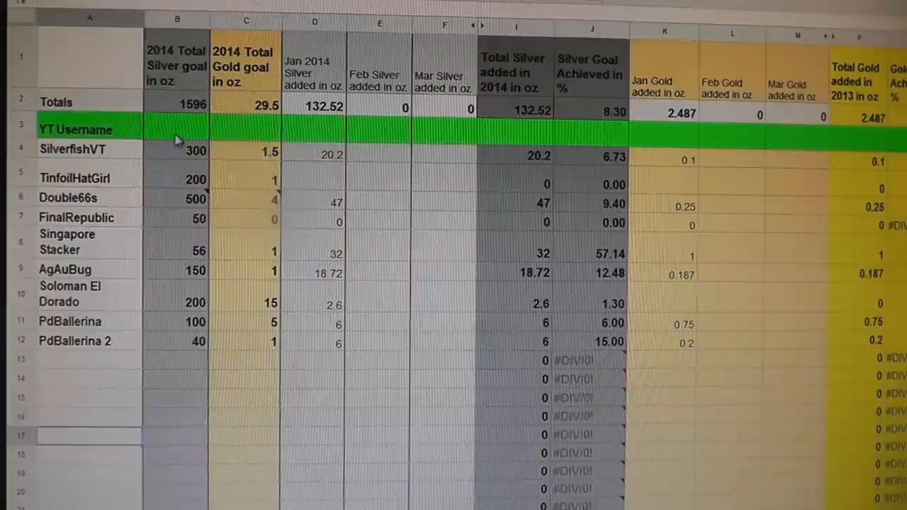
mouse_move(199, 160)
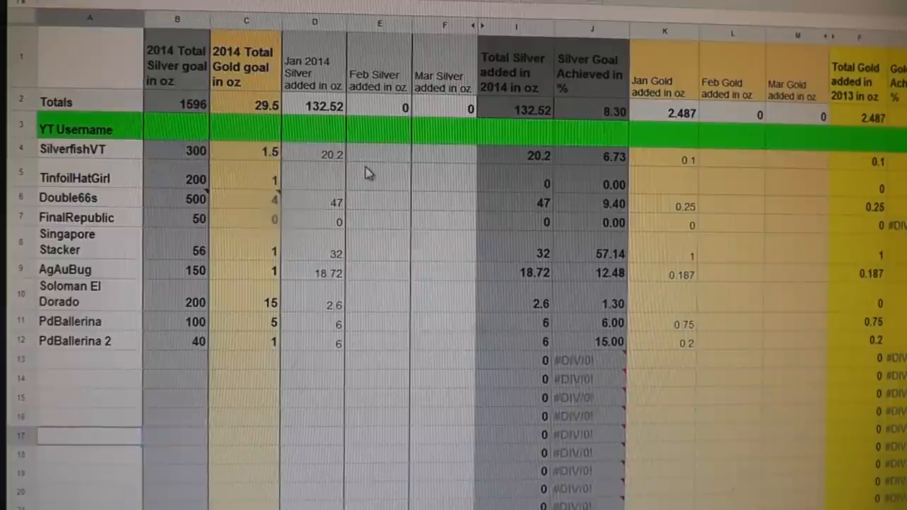
mouse_move(308, 165)
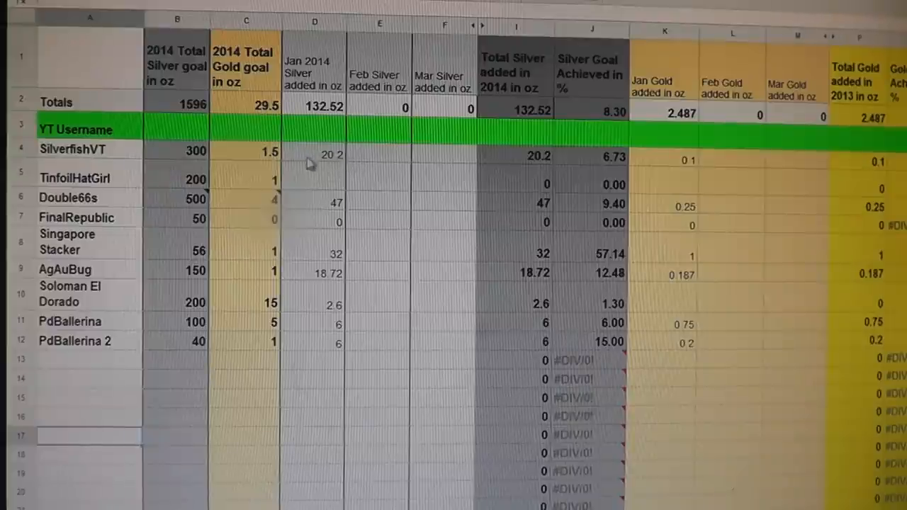
mouse_move(340, 177)
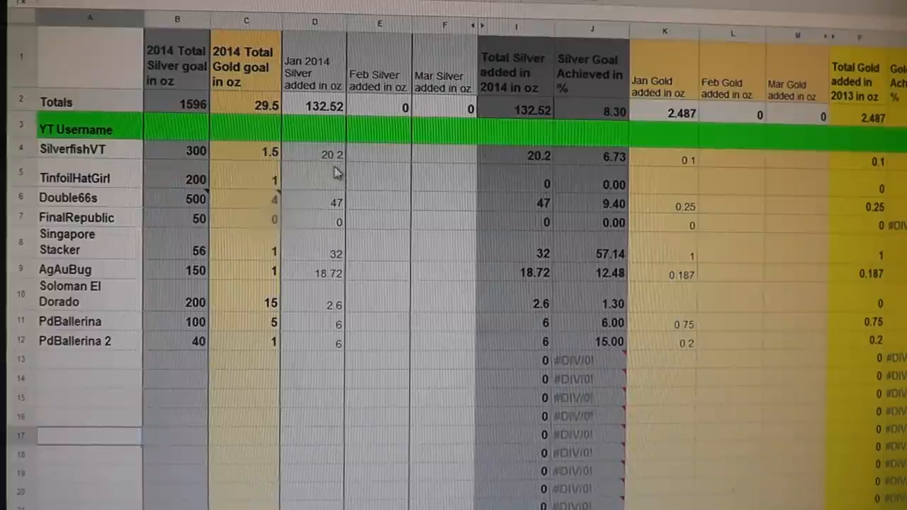
mouse_move(727, 193)
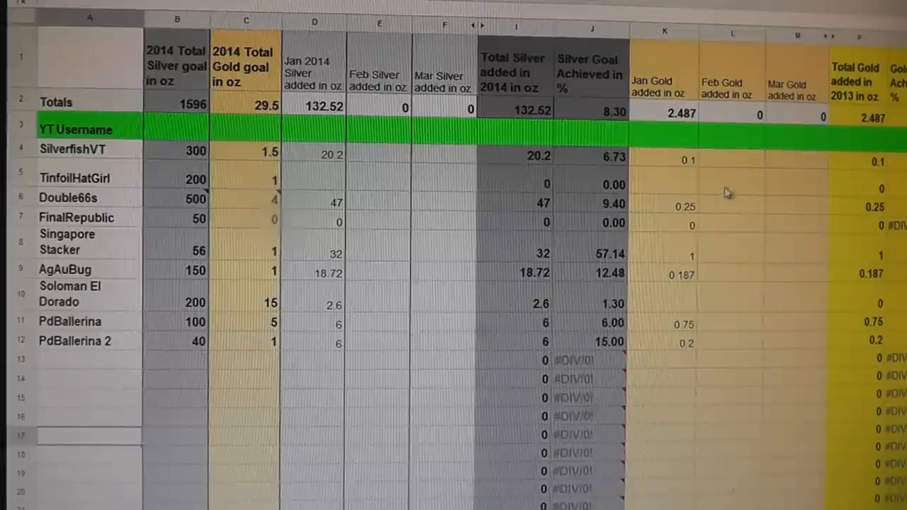
mouse_move(439, 220)
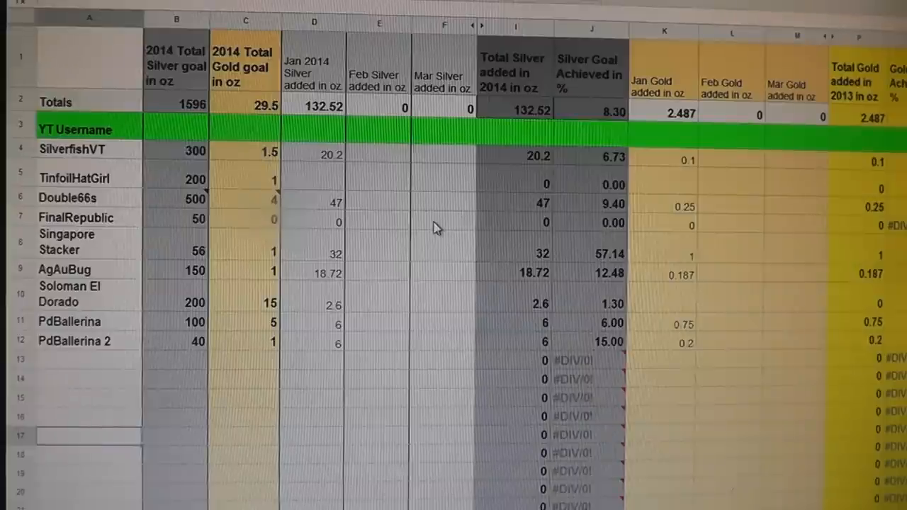
mouse_move(393, 217)
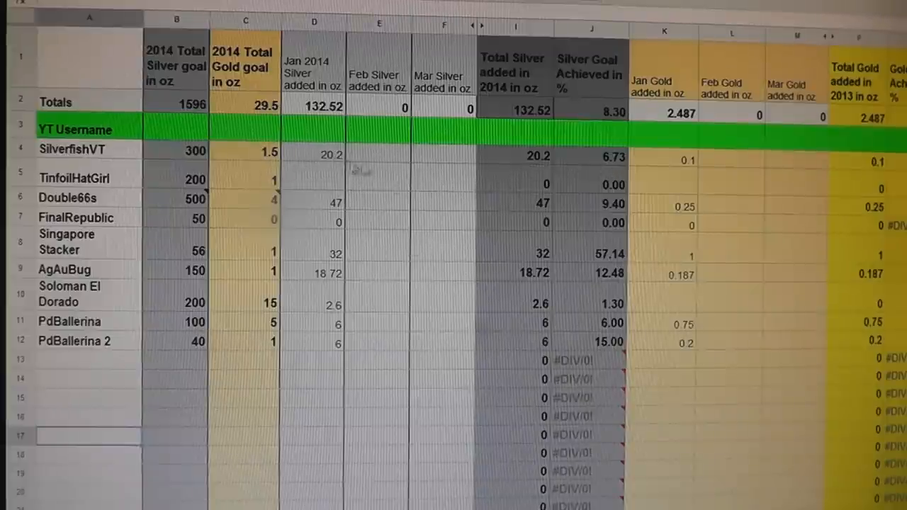
mouse_move(450, 188)
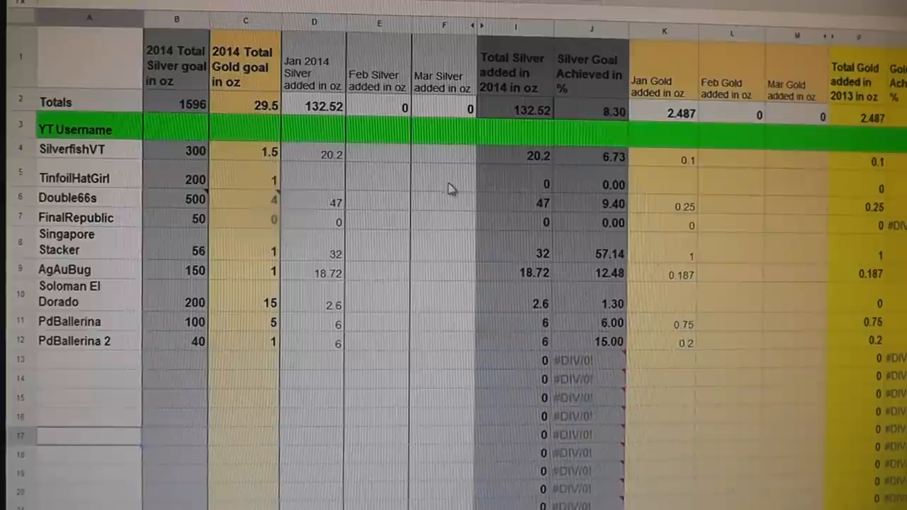
mouse_move(429, 167)
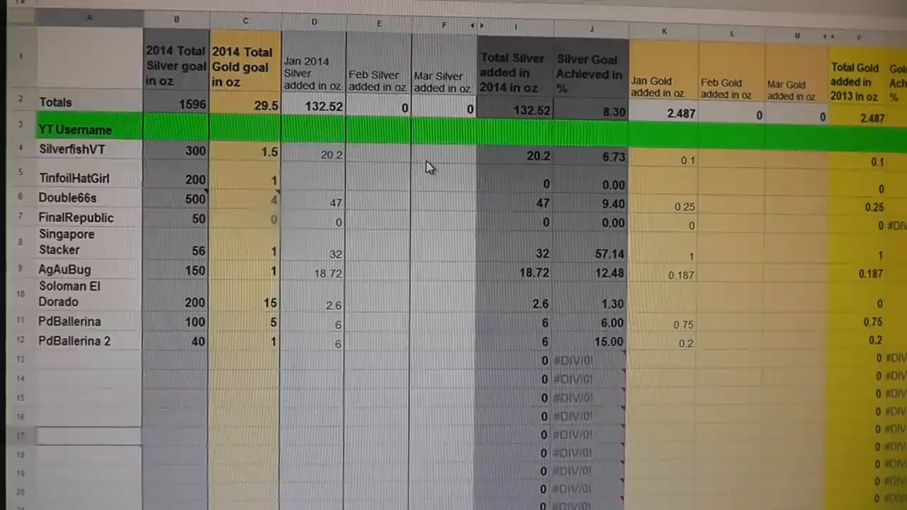